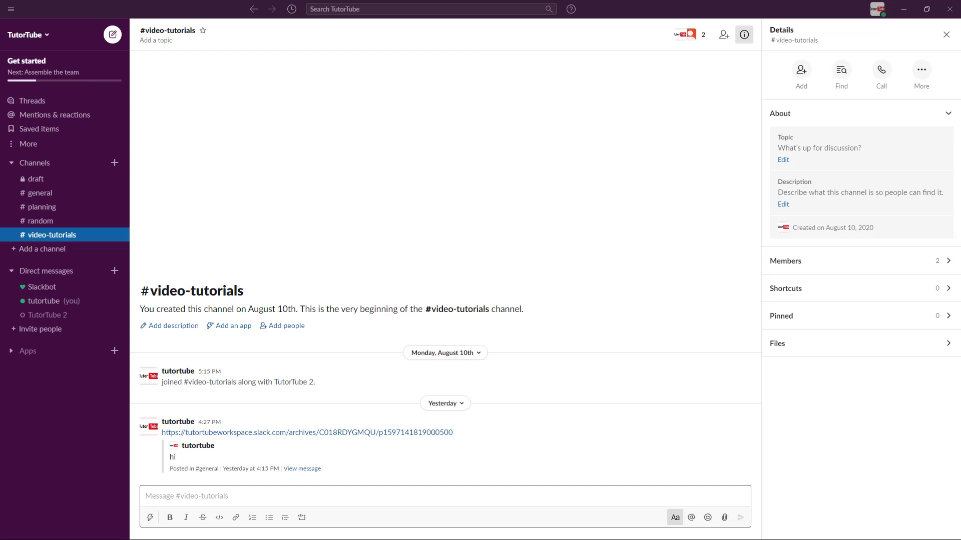
mouse_move(351, 419)
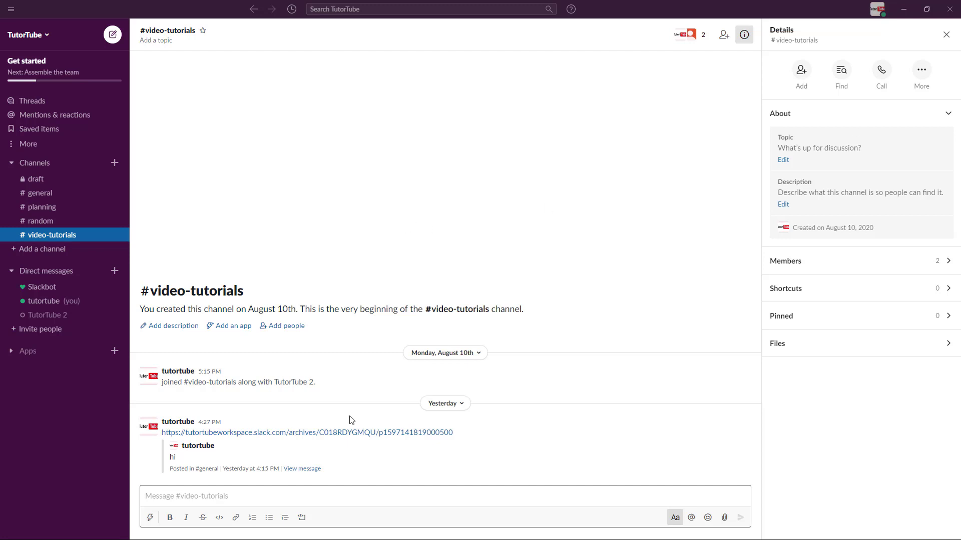
left_click(292, 496)
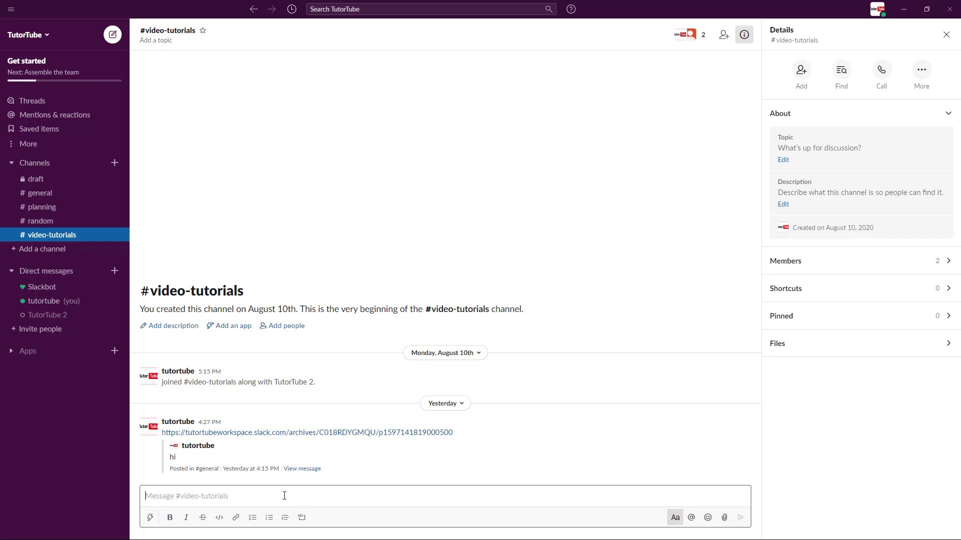
type("https://youtu.be/L6rNnFLqzdI")
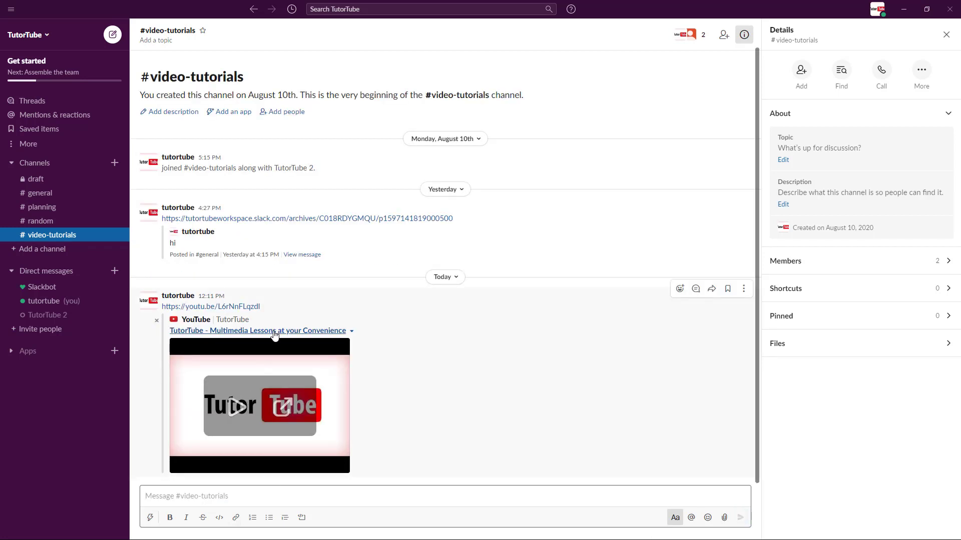
mouse_move(220, 330)
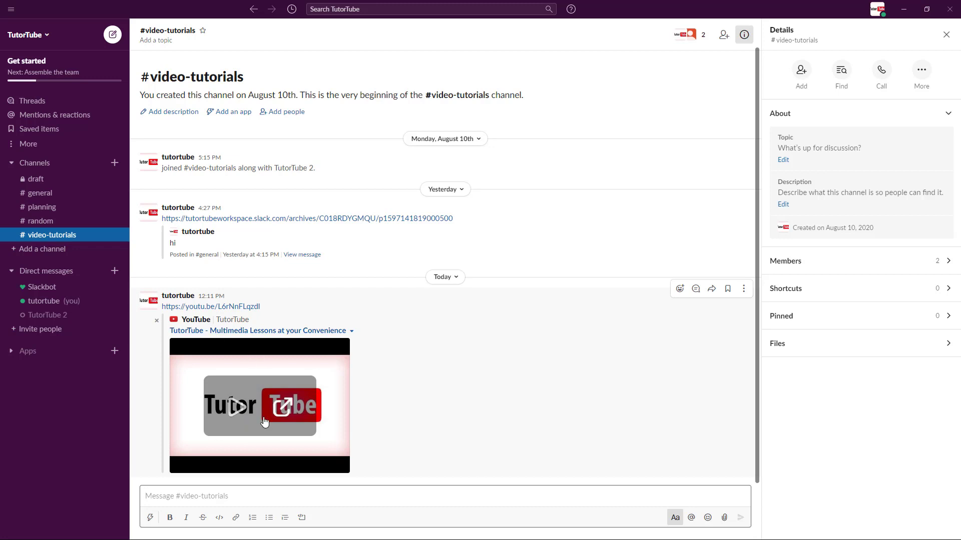
mouse_move(266, 369)
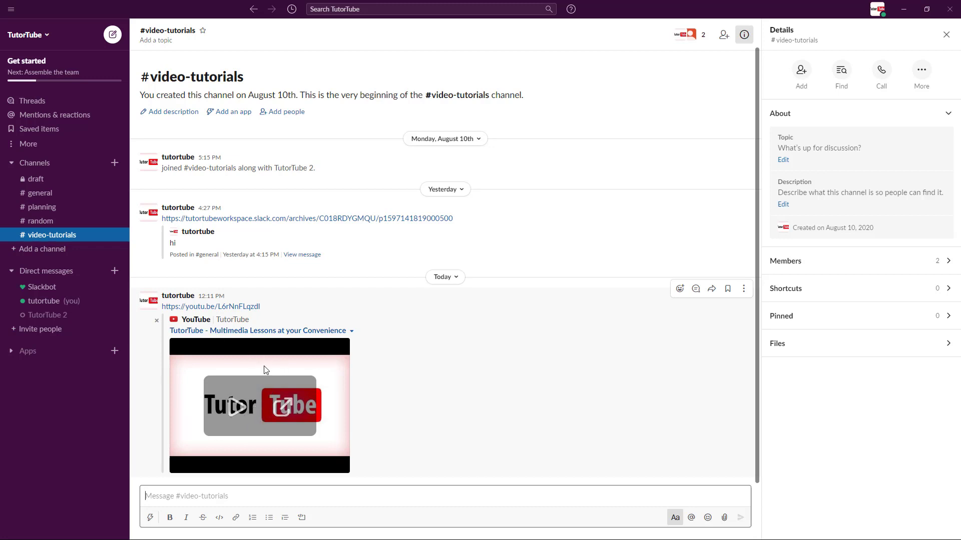
mouse_move(246, 294)
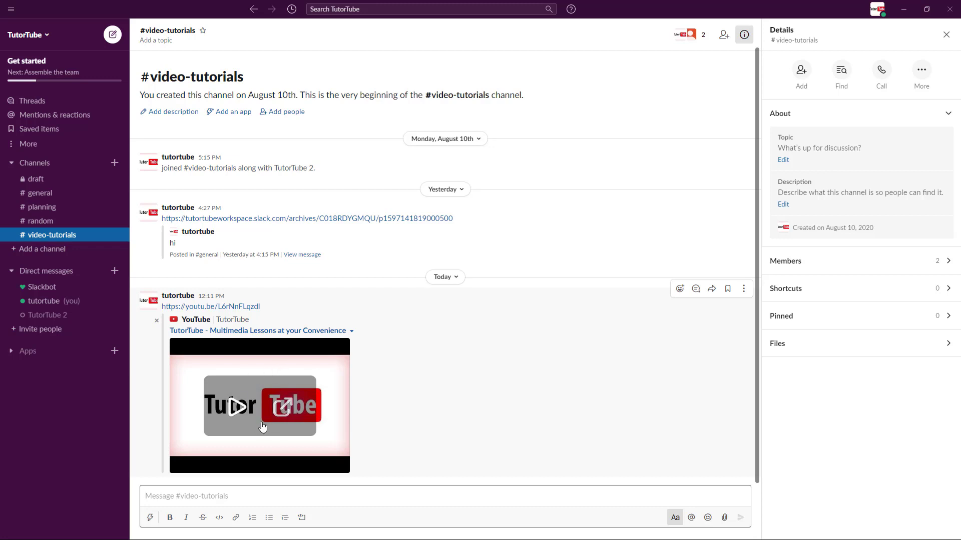
mouse_move(210, 353)
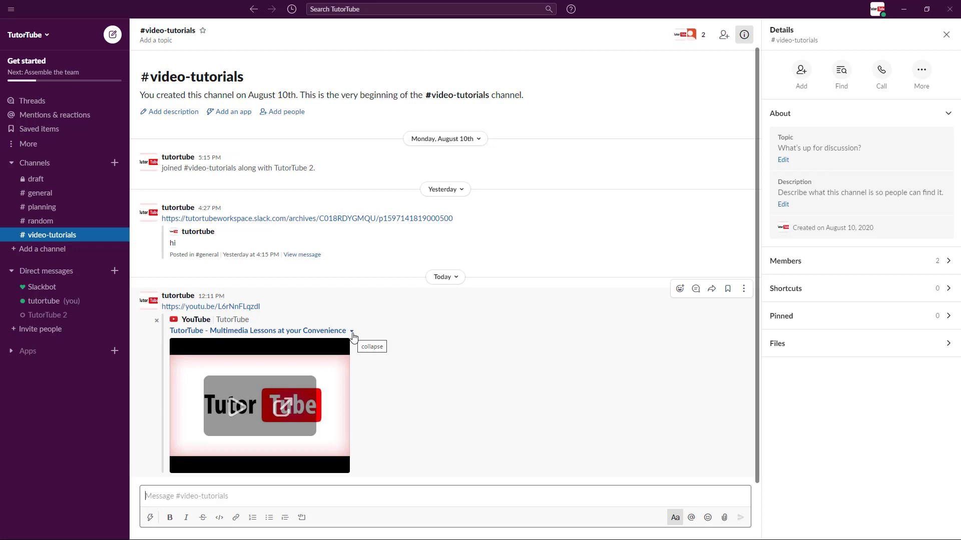
left_click(352, 331)
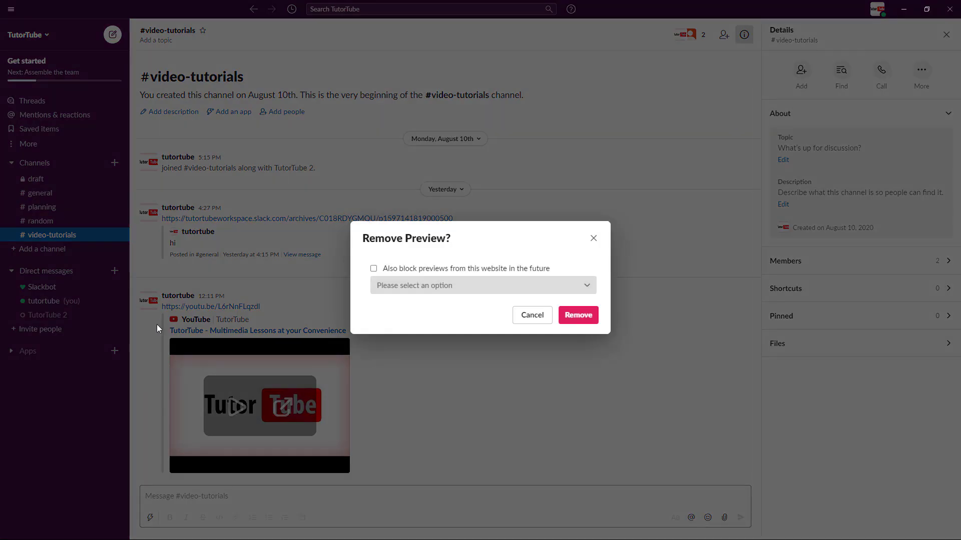
mouse_move(261, 316)
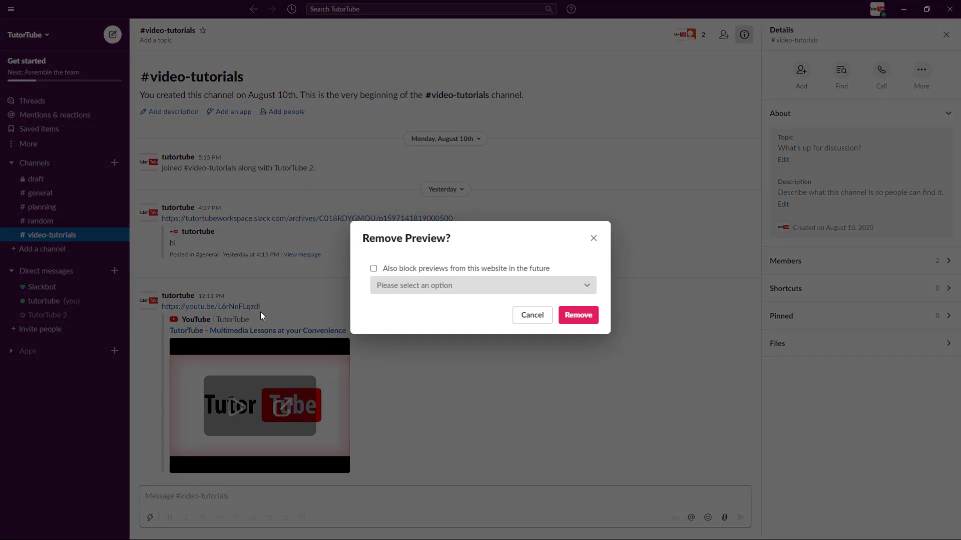
mouse_move(299, 489)
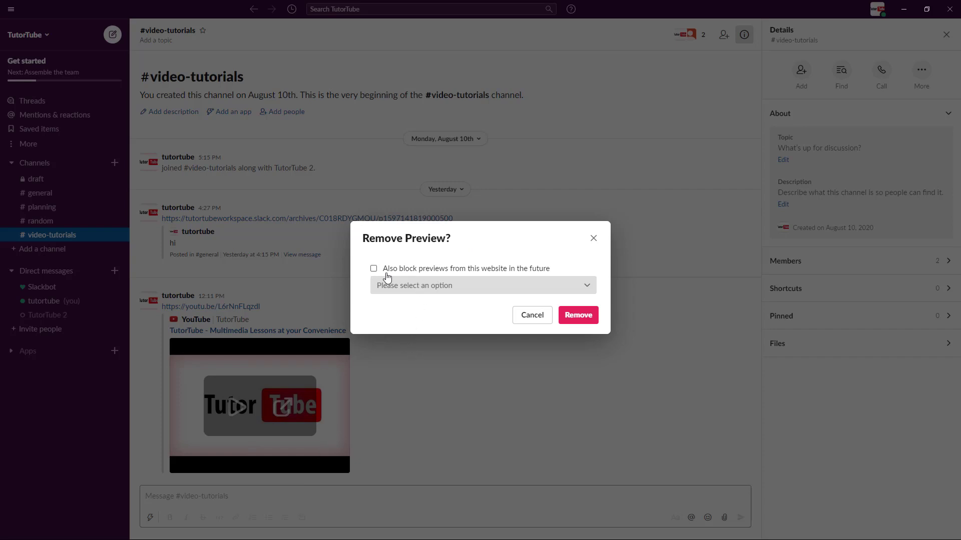
Step: Turn on future preview blocking, limited to this specific YouTube link
left_click(373, 268)
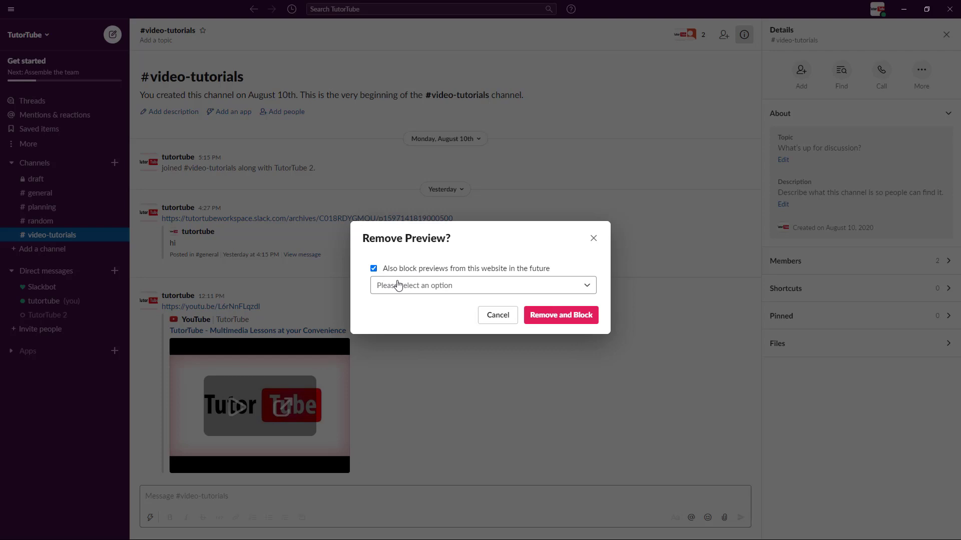
mouse_move(476, 280)
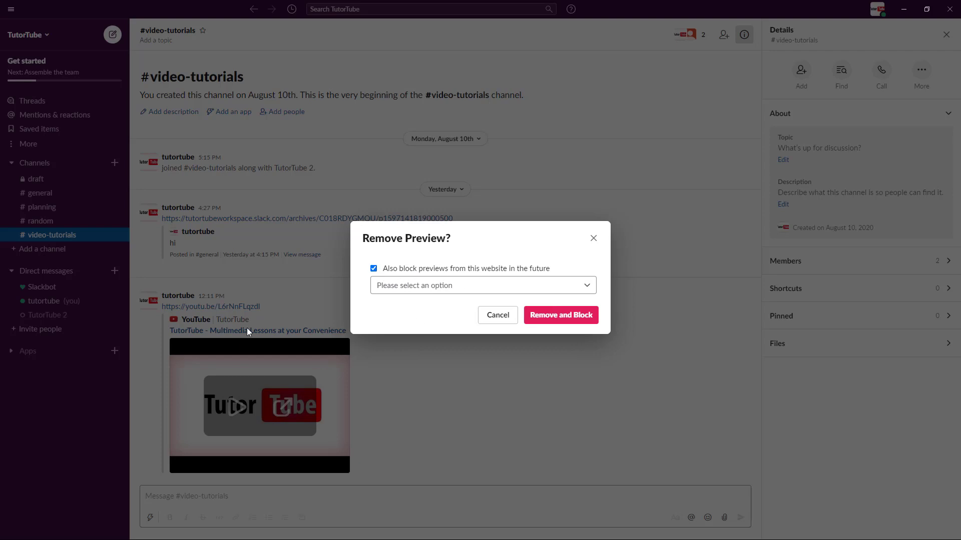
left_click(482, 285)
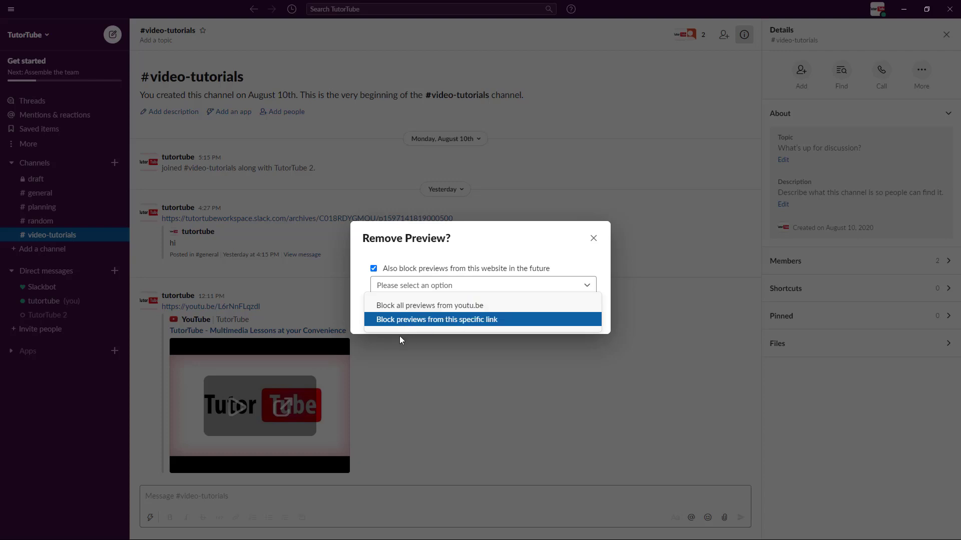
left_click(436, 320)
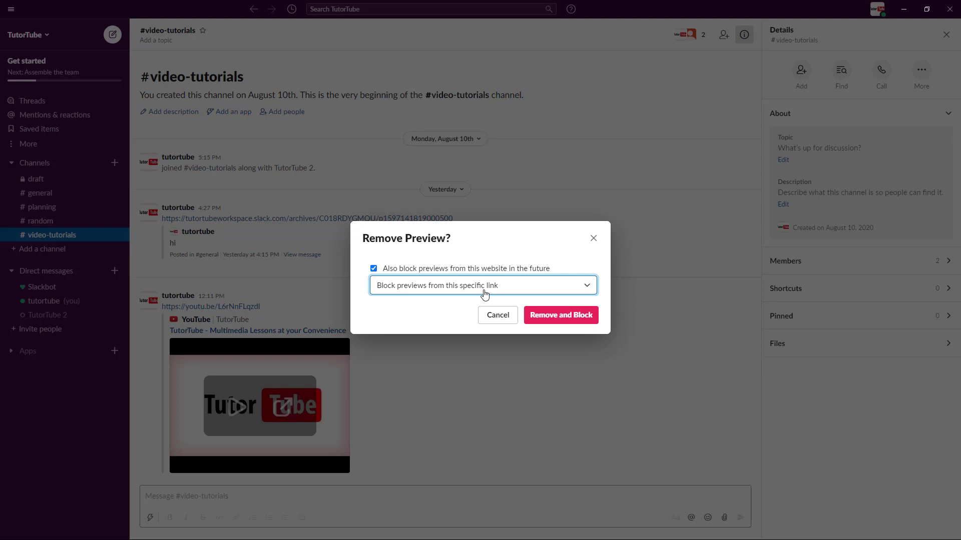
mouse_move(455, 291)
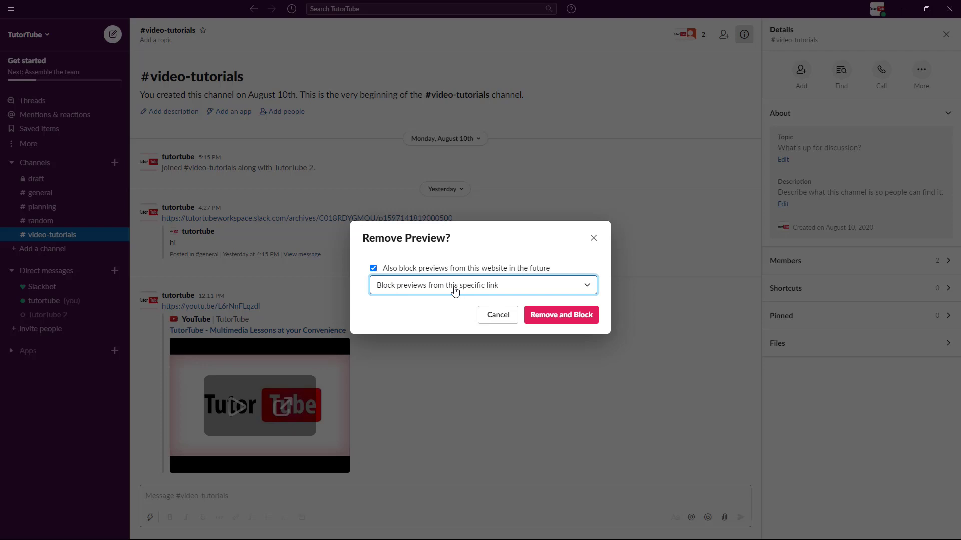
mouse_move(554, 319)
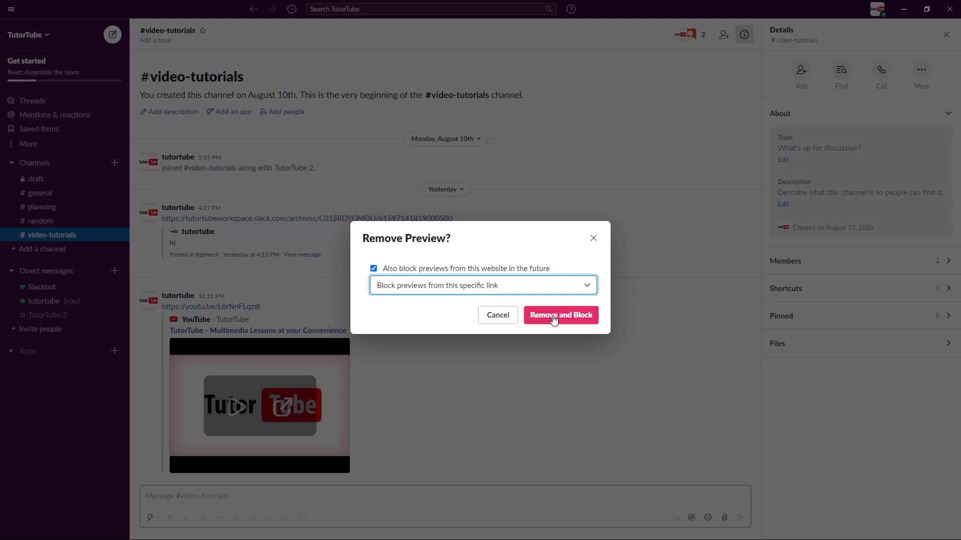
Step: Confirm 'Remove and Block' to strip the YouTube preview from the message
left_click(561, 316)
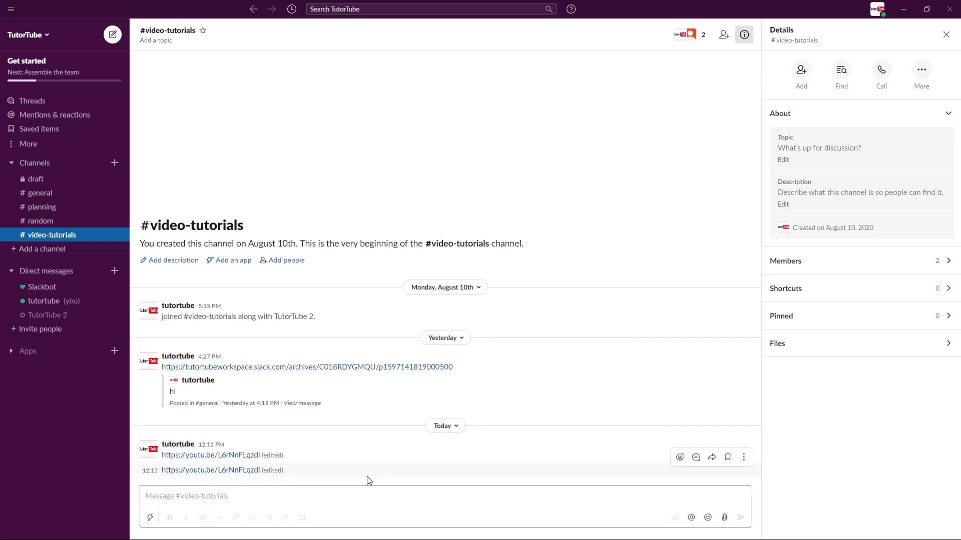
mouse_move(369, 480)
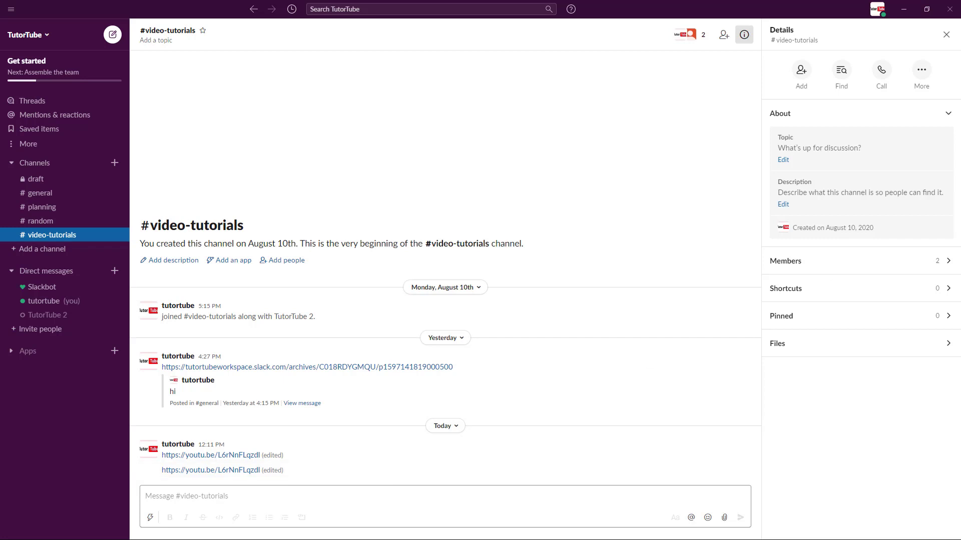